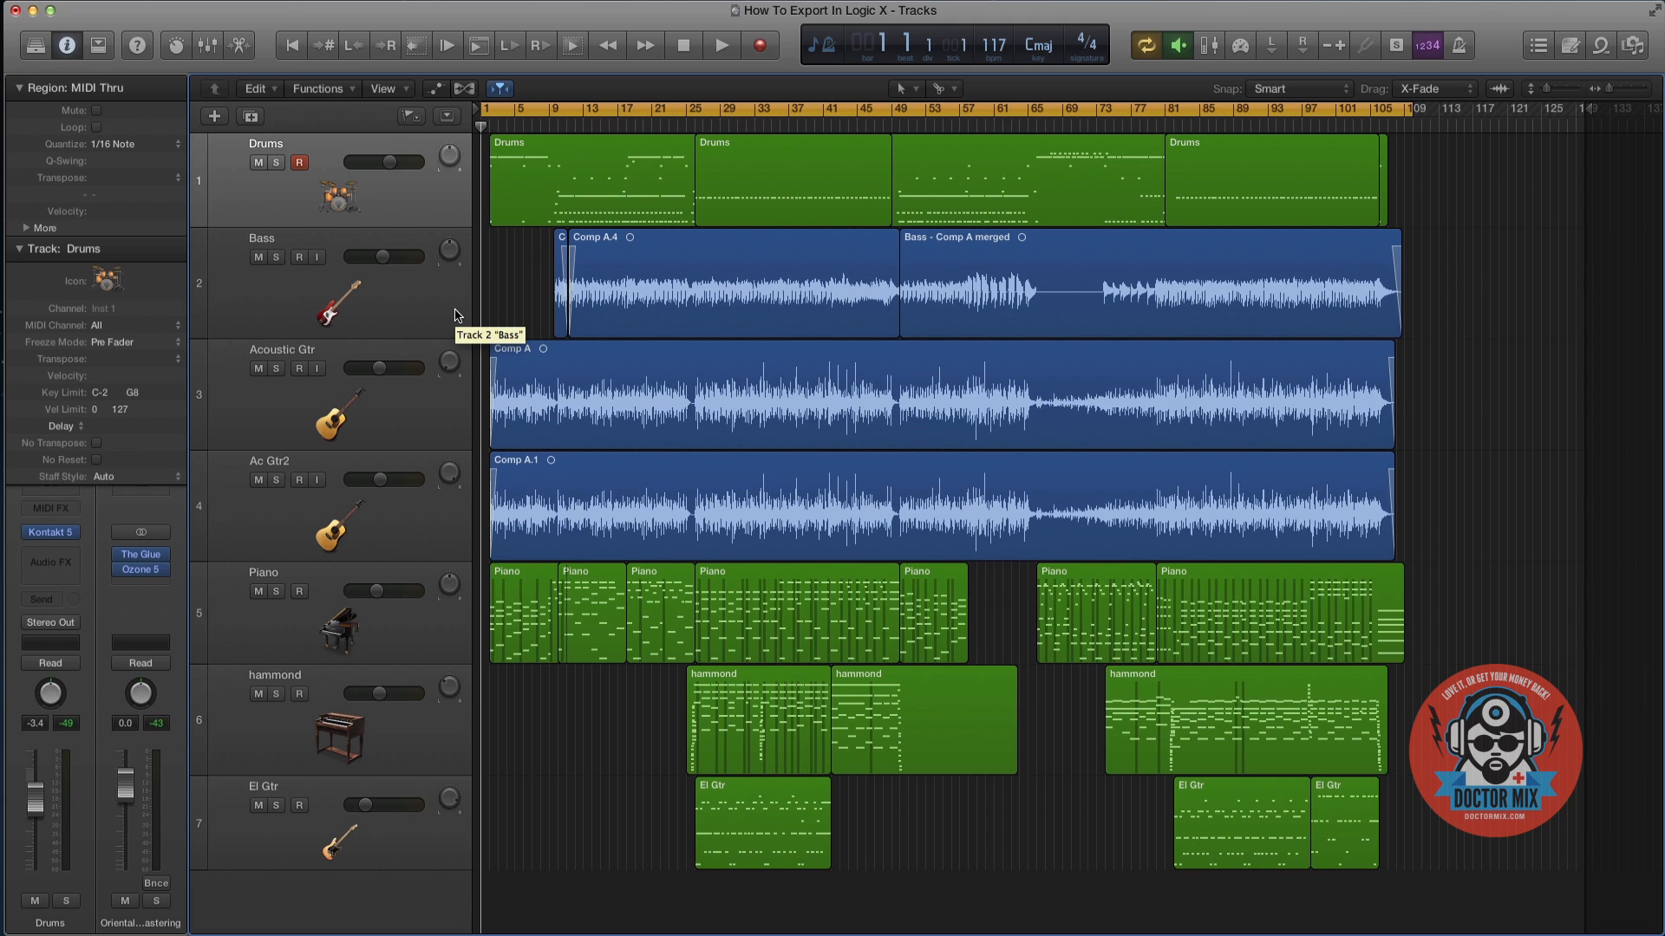
mouse_move(489, 340)
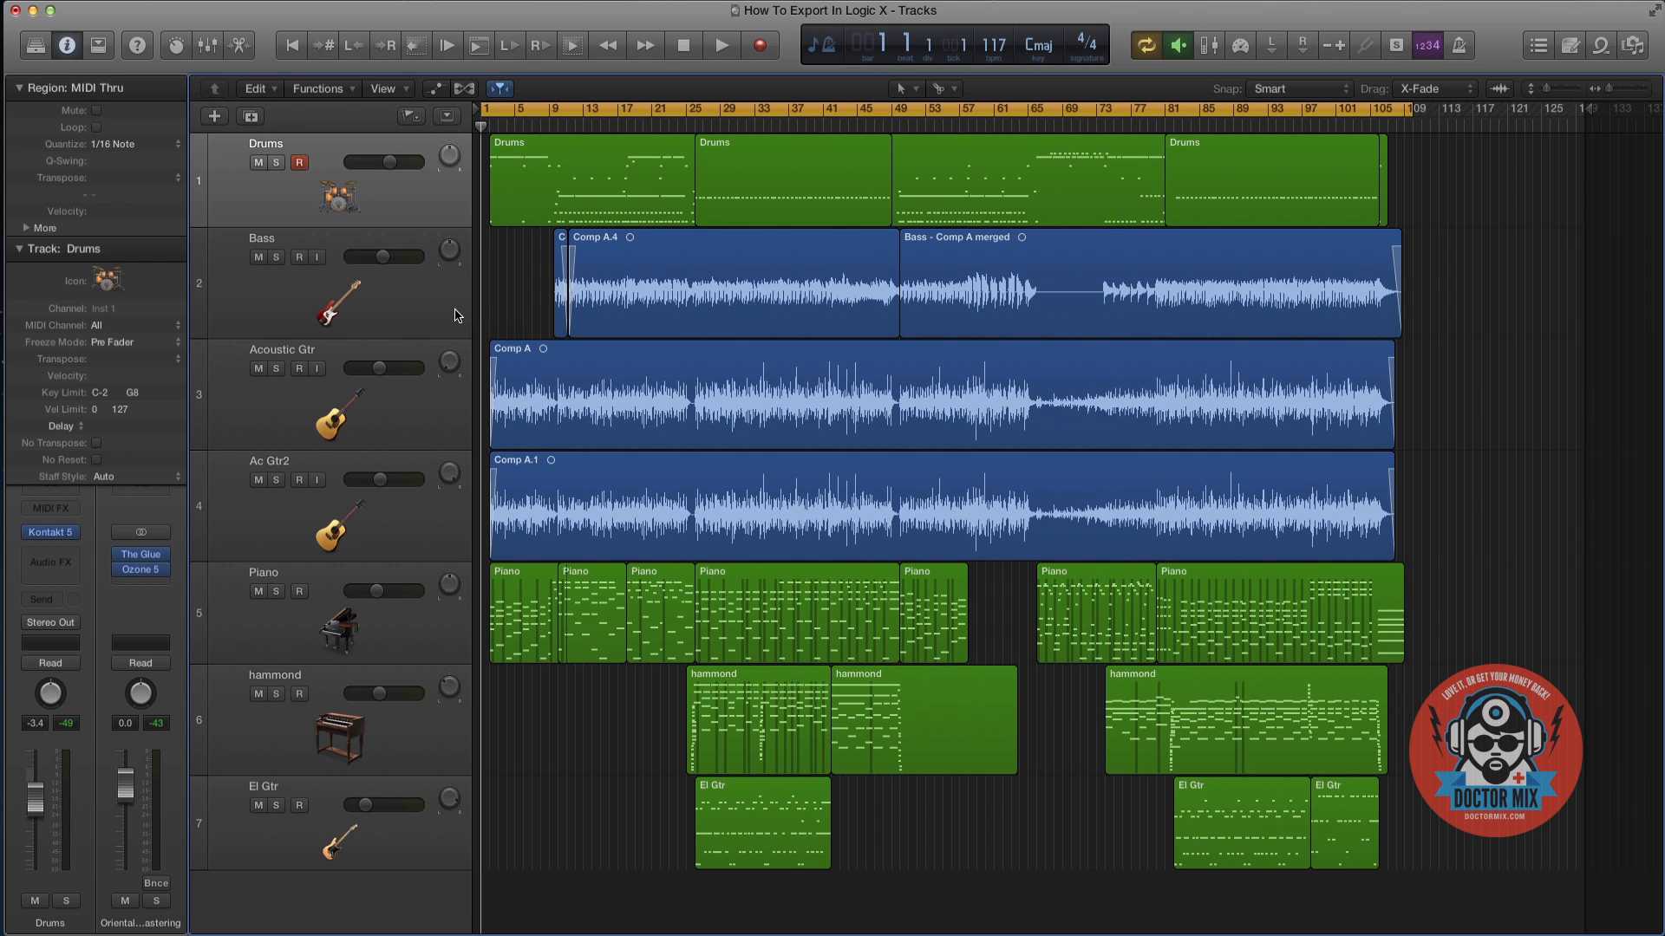
mouse_move(456, 316)
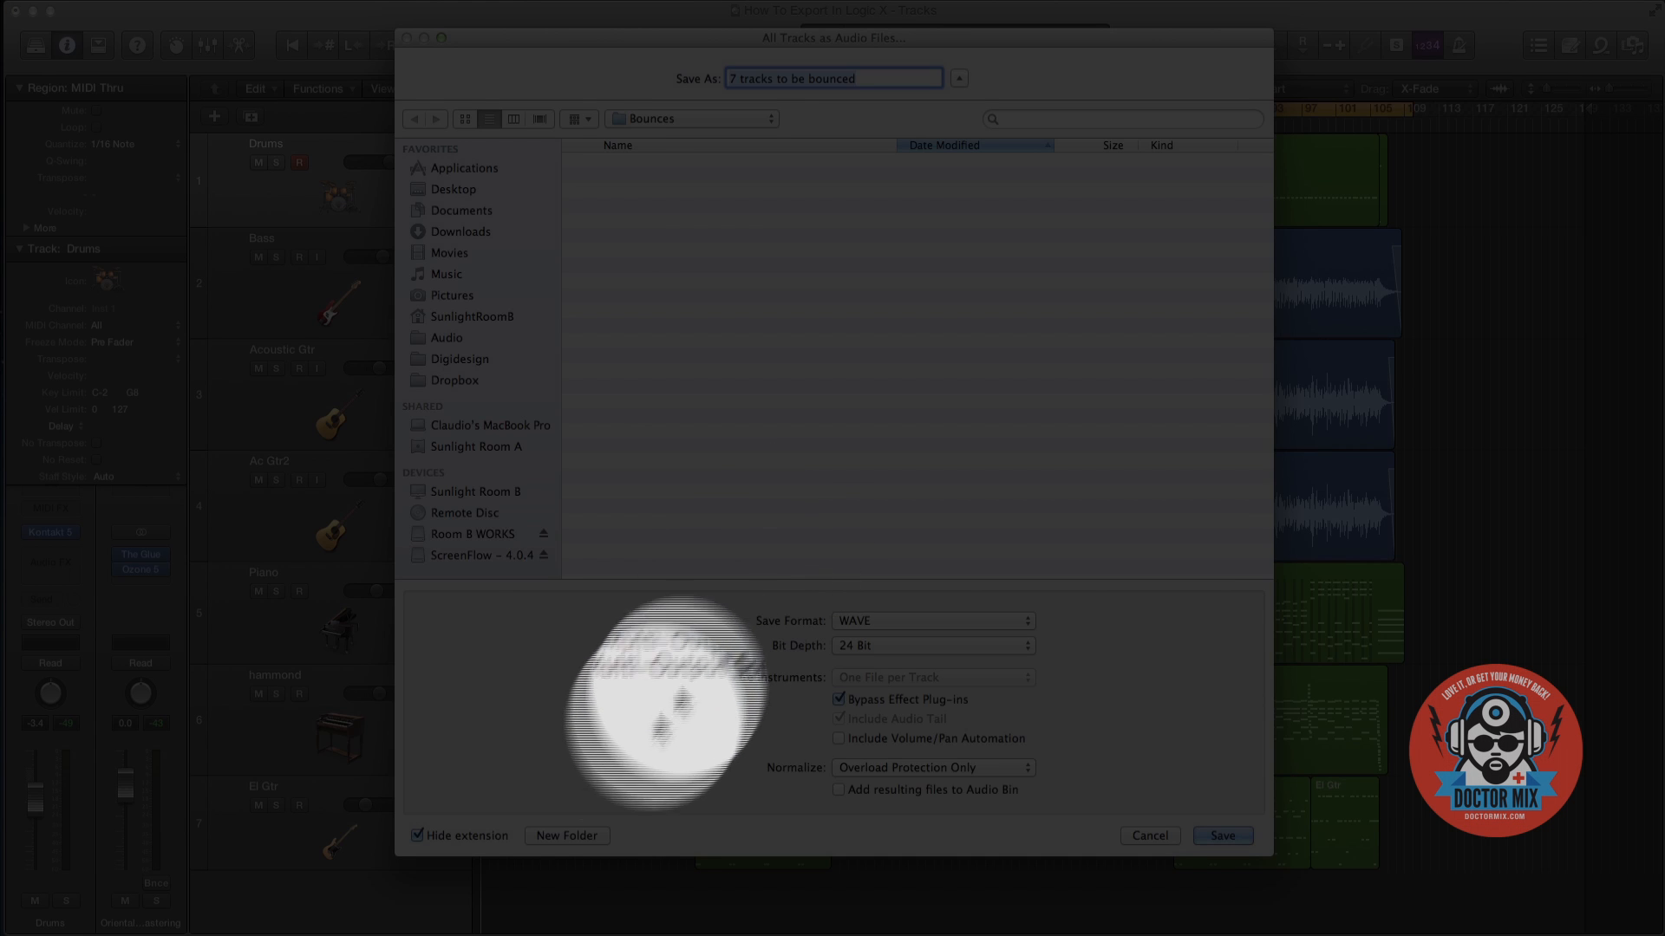
Create a new destination folder named 'Song Export 117bpm' in the export dialog
click(566, 836)
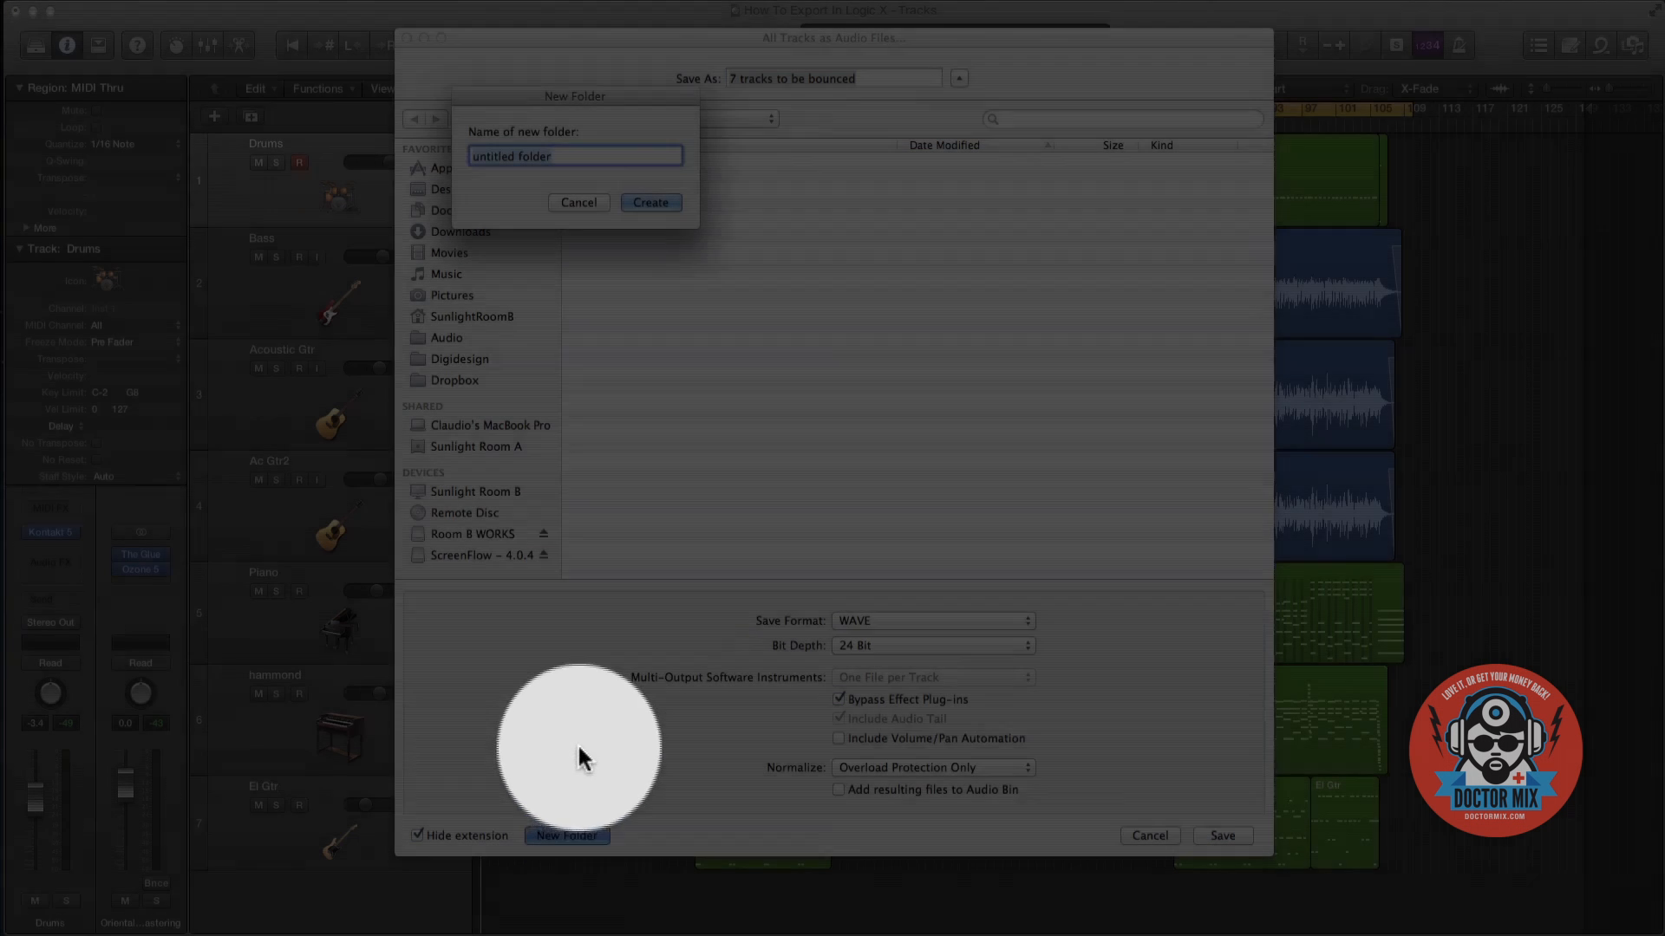
text(Song)
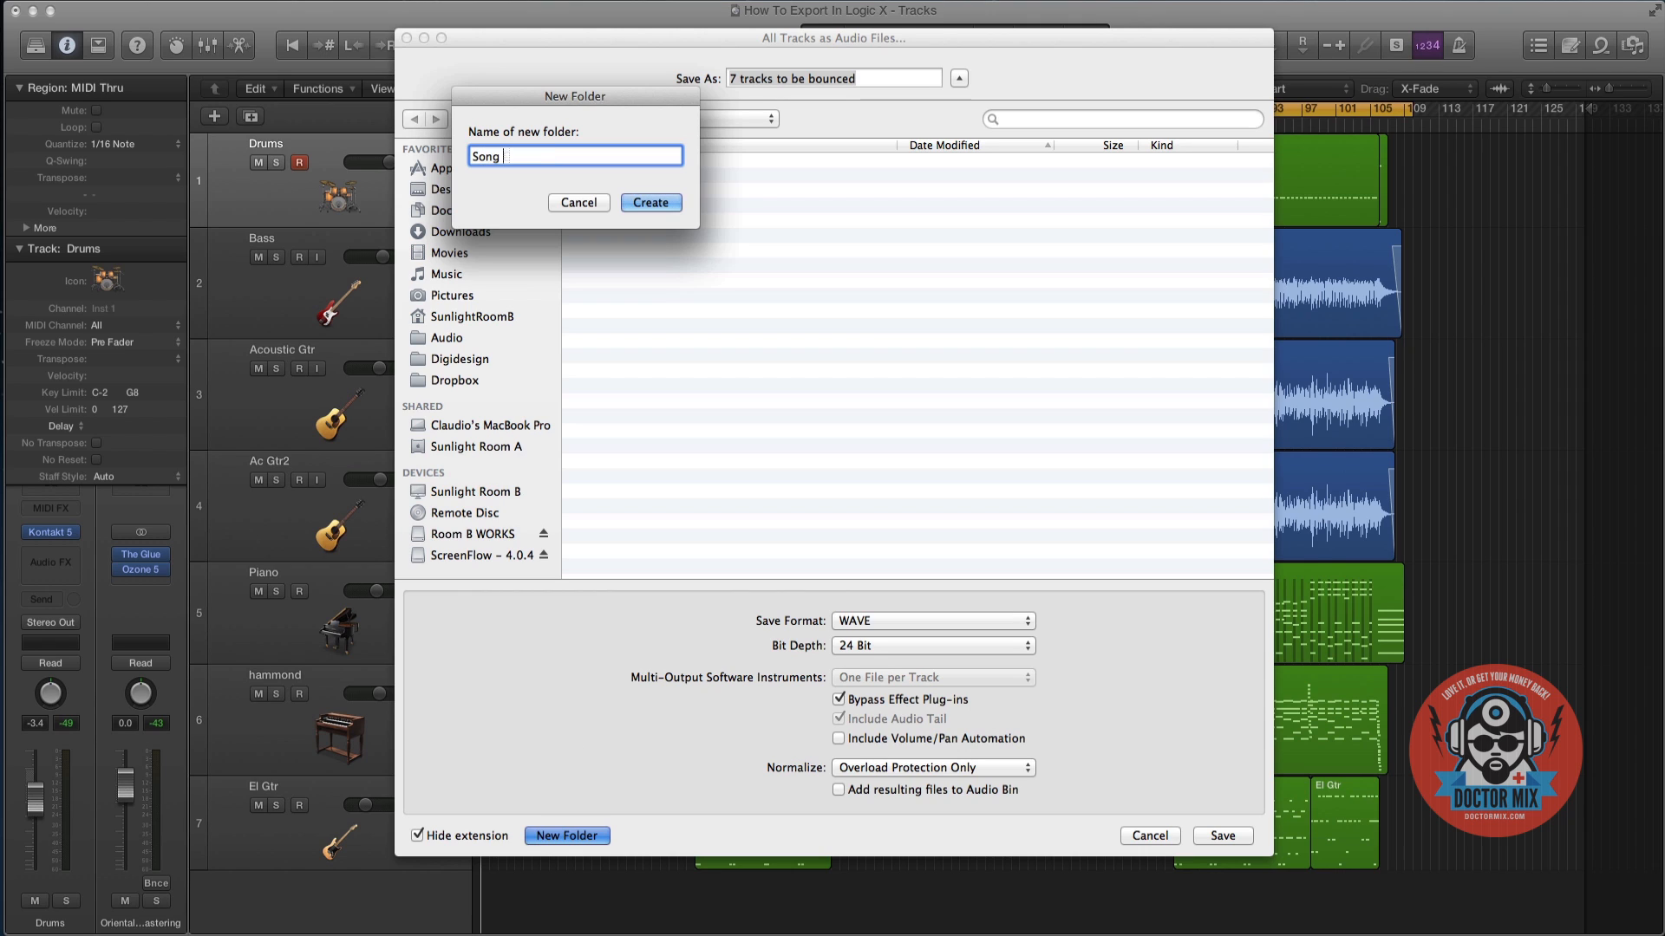
text(Export)
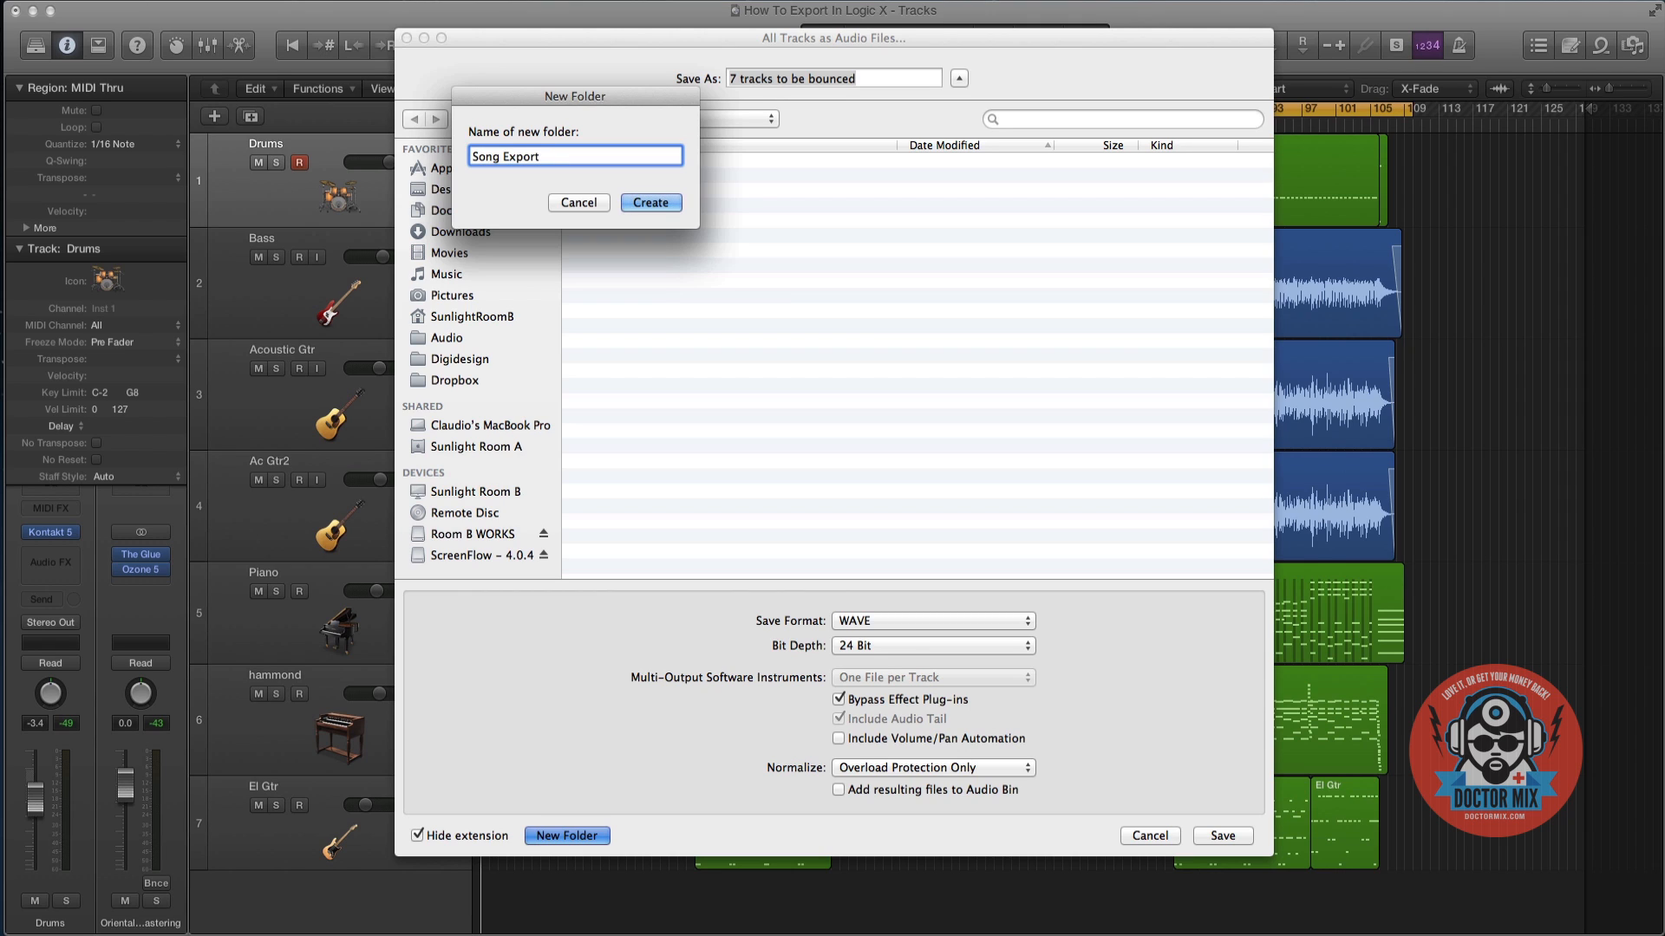
text(117bp)
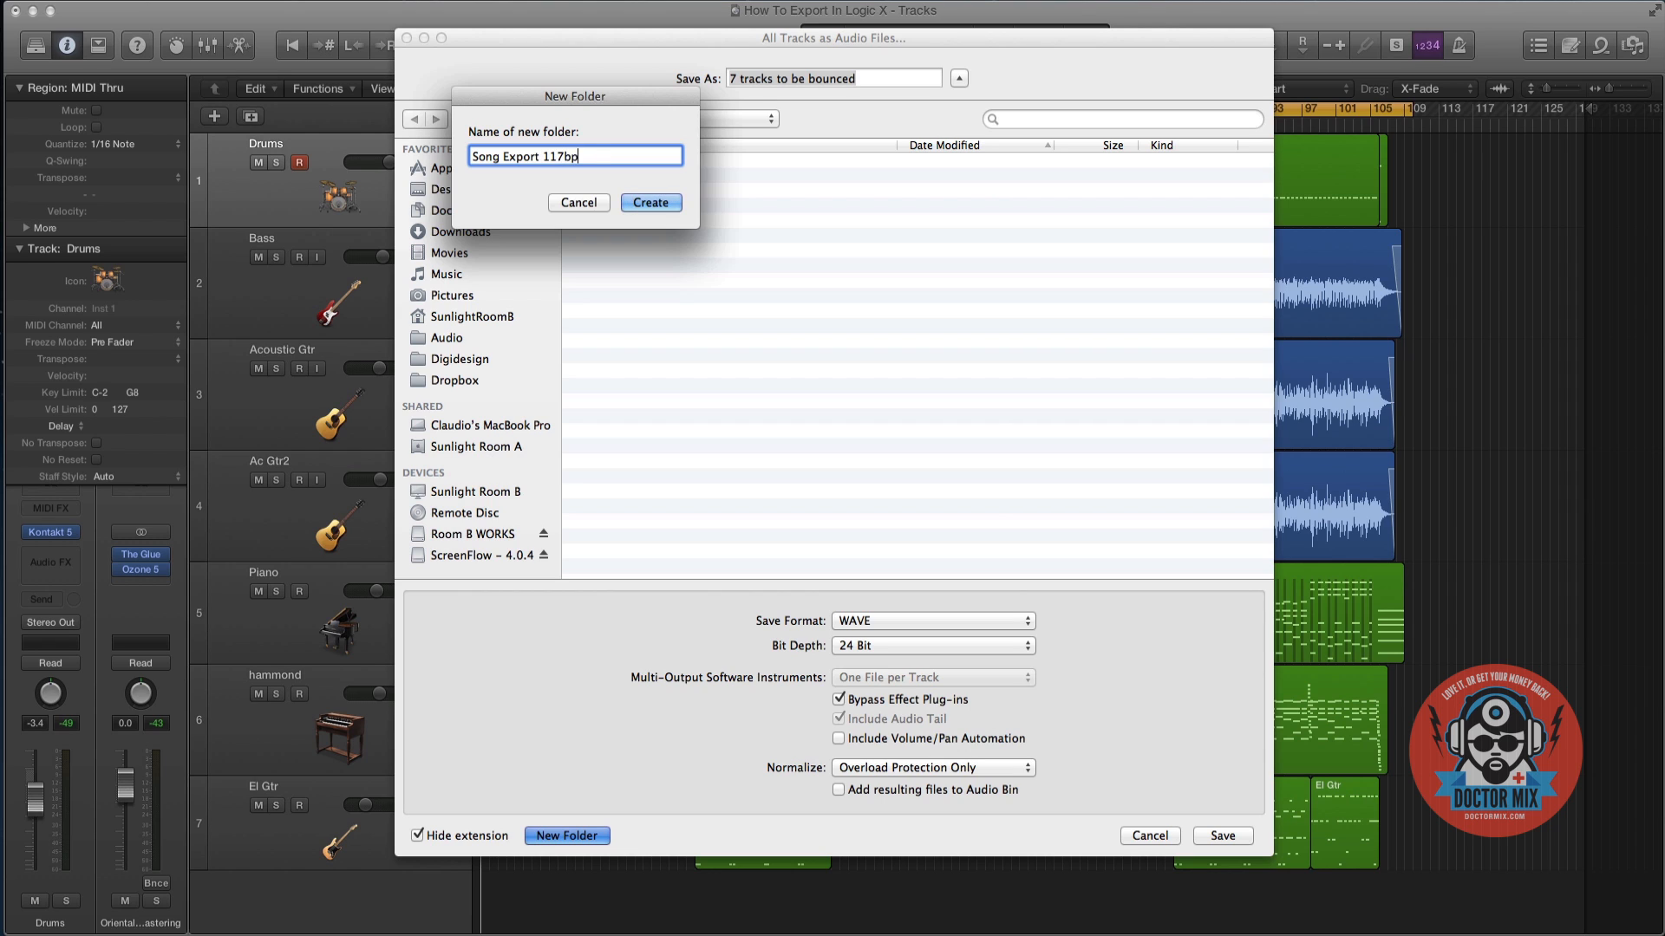
click(650, 203)
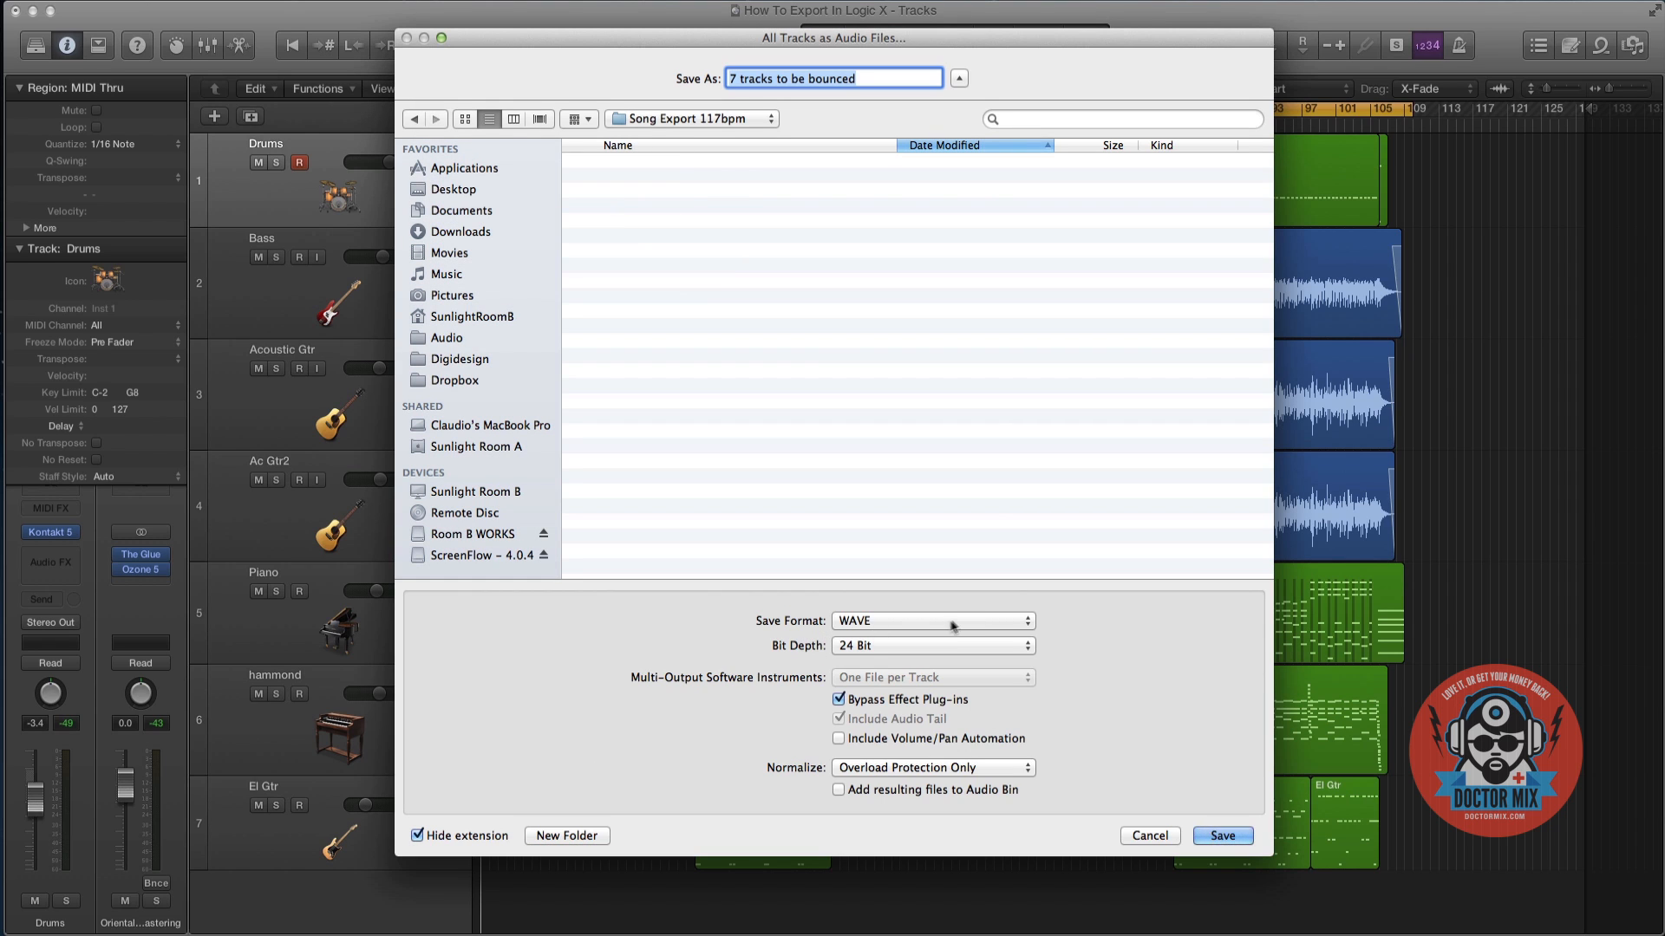
mouse_move(921, 624)
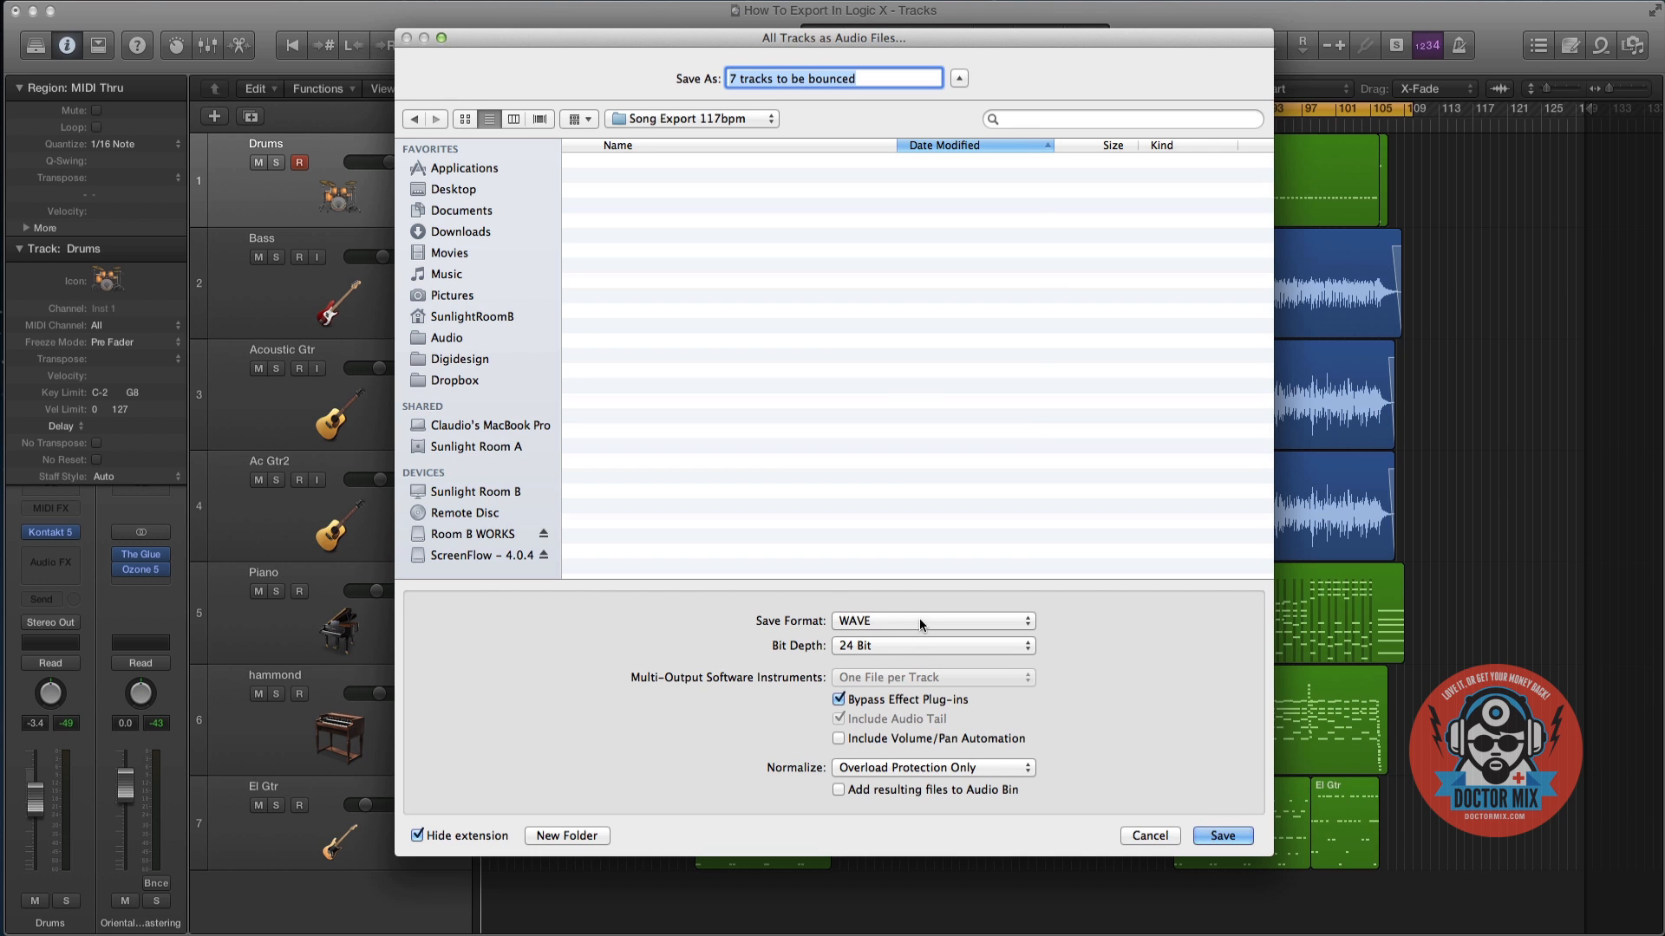
Choose WAVE as the save format with 24 Bit depth, leaving effect plug-ins bypassed
click(929, 621)
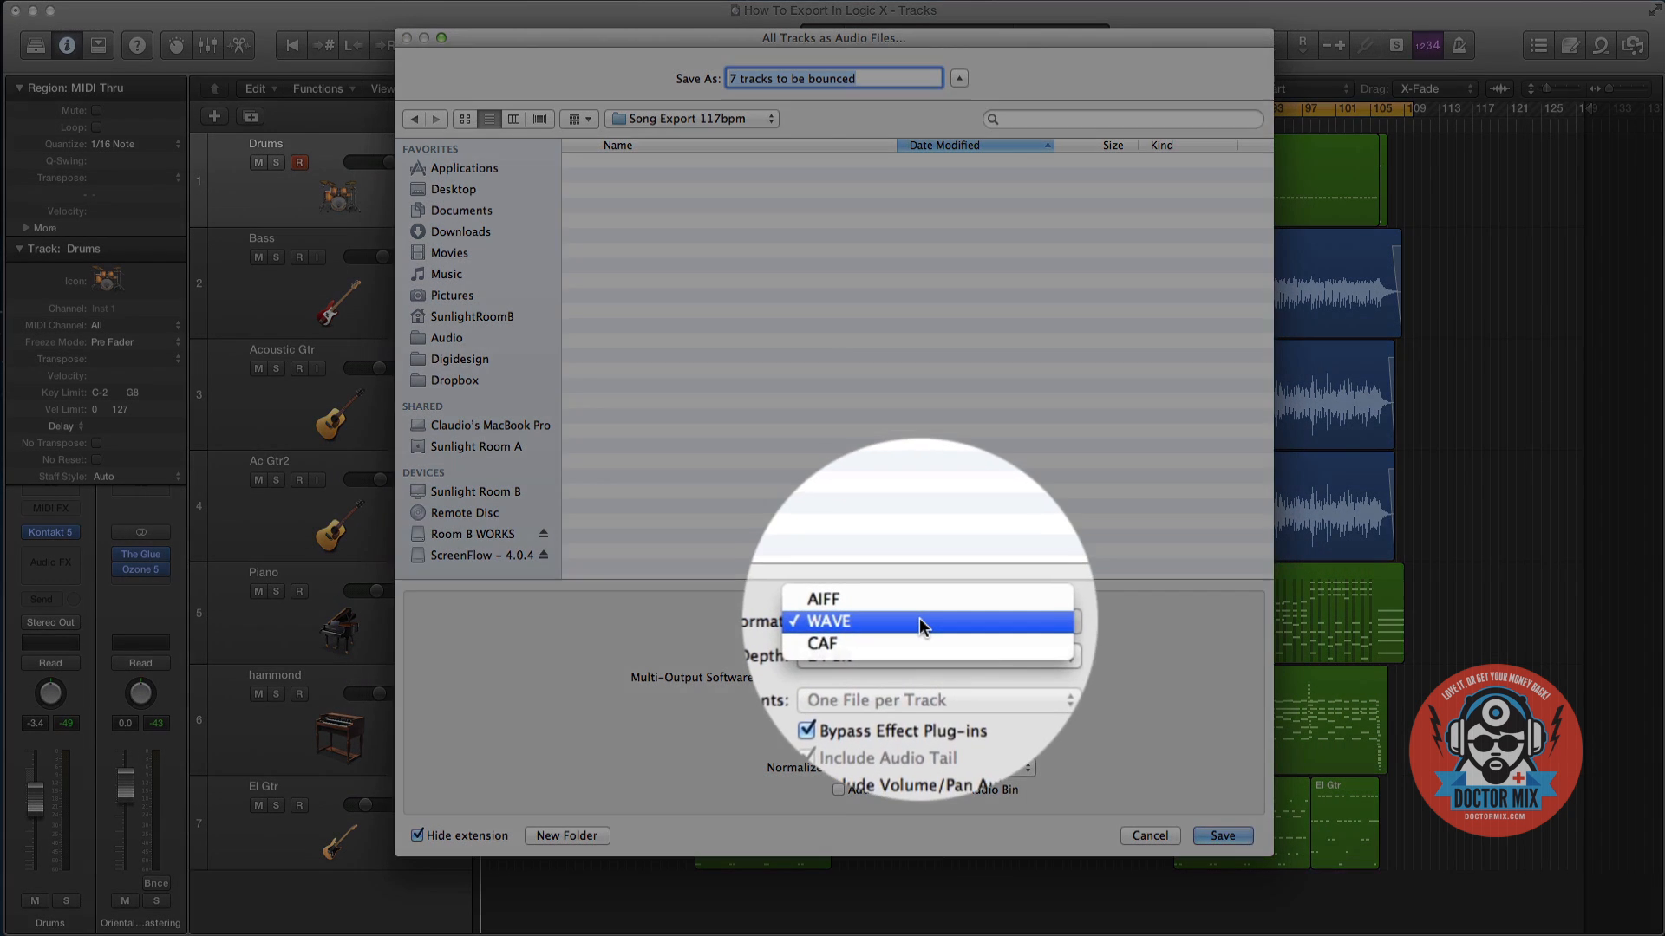
click(825, 621)
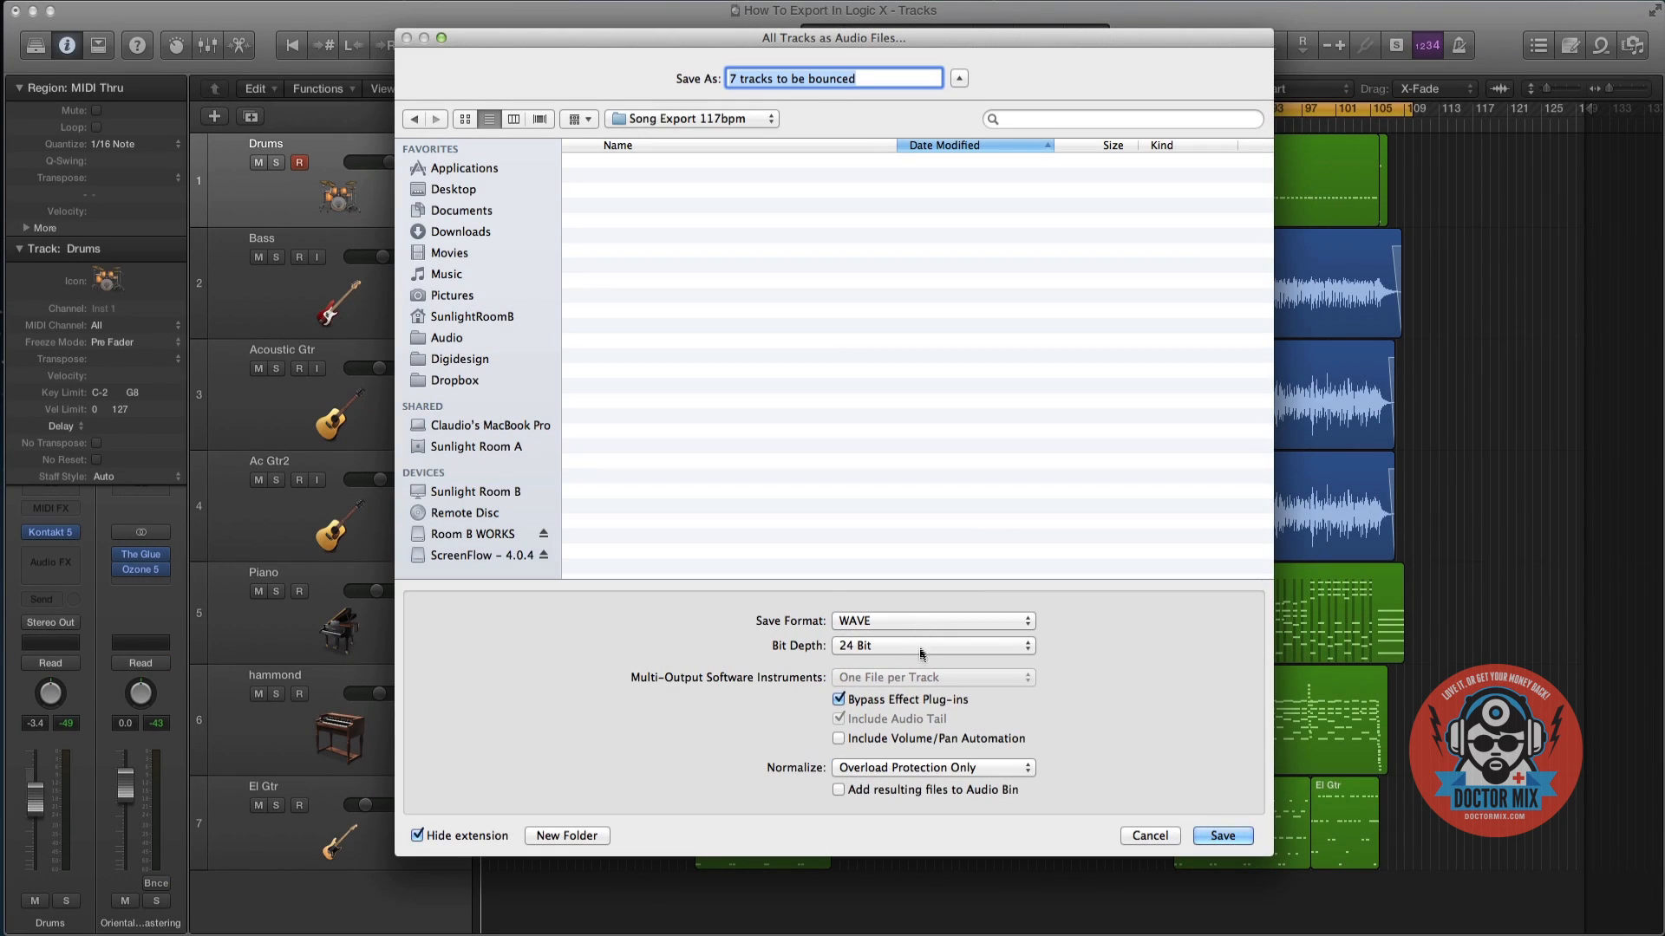
click(929, 645)
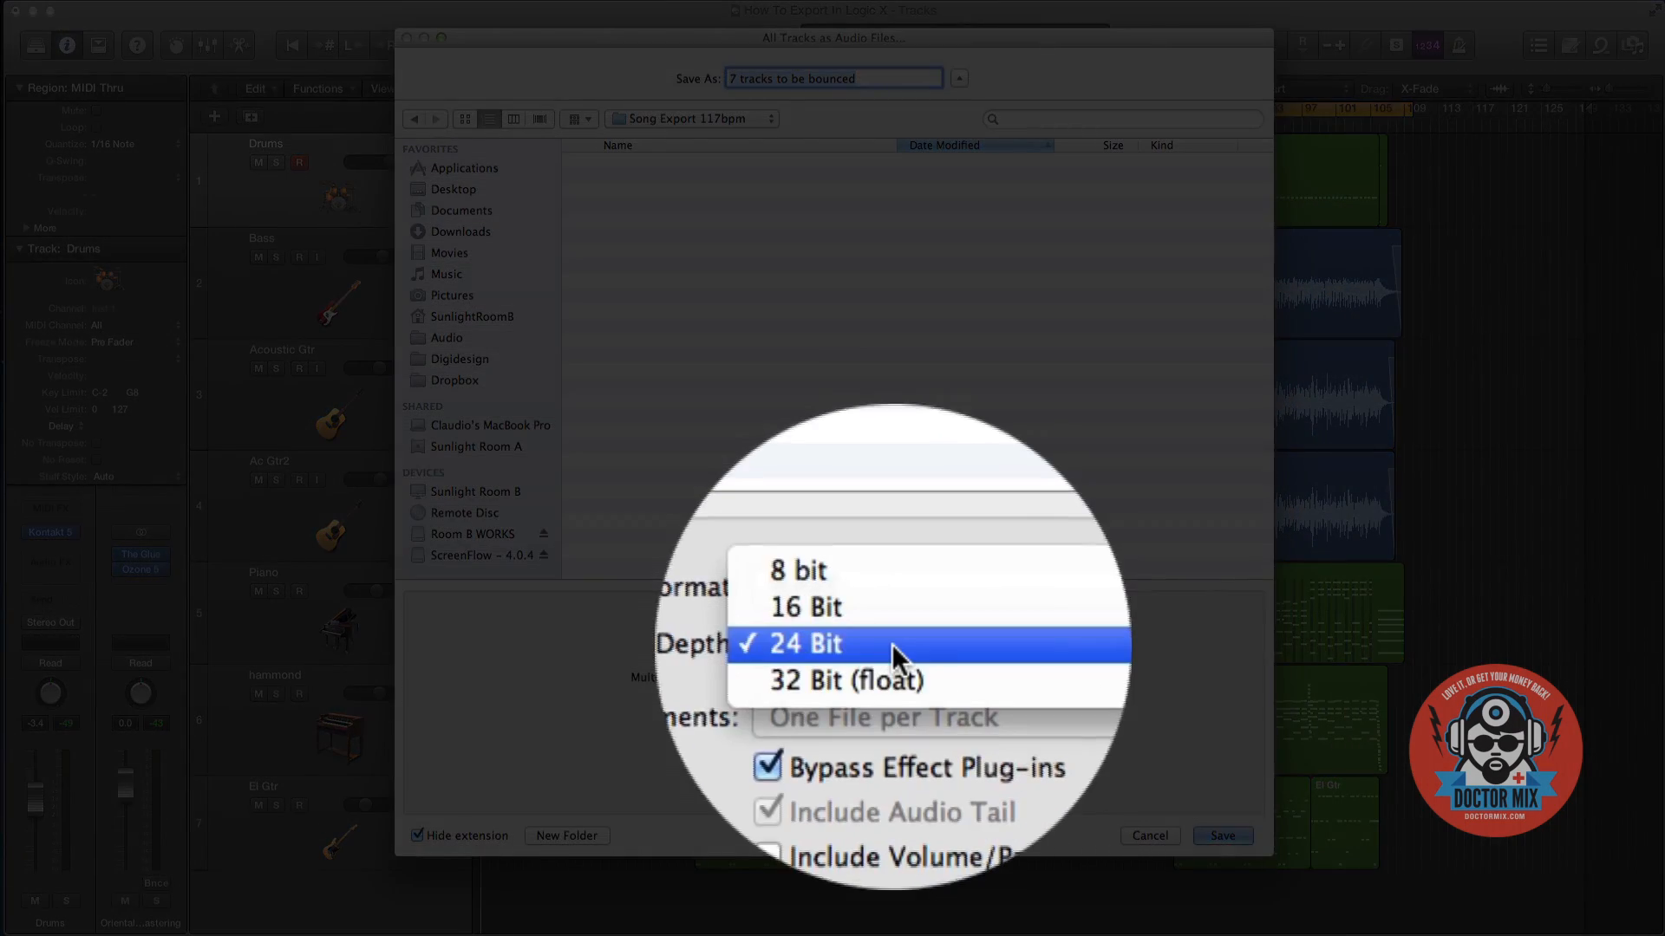
click(806, 641)
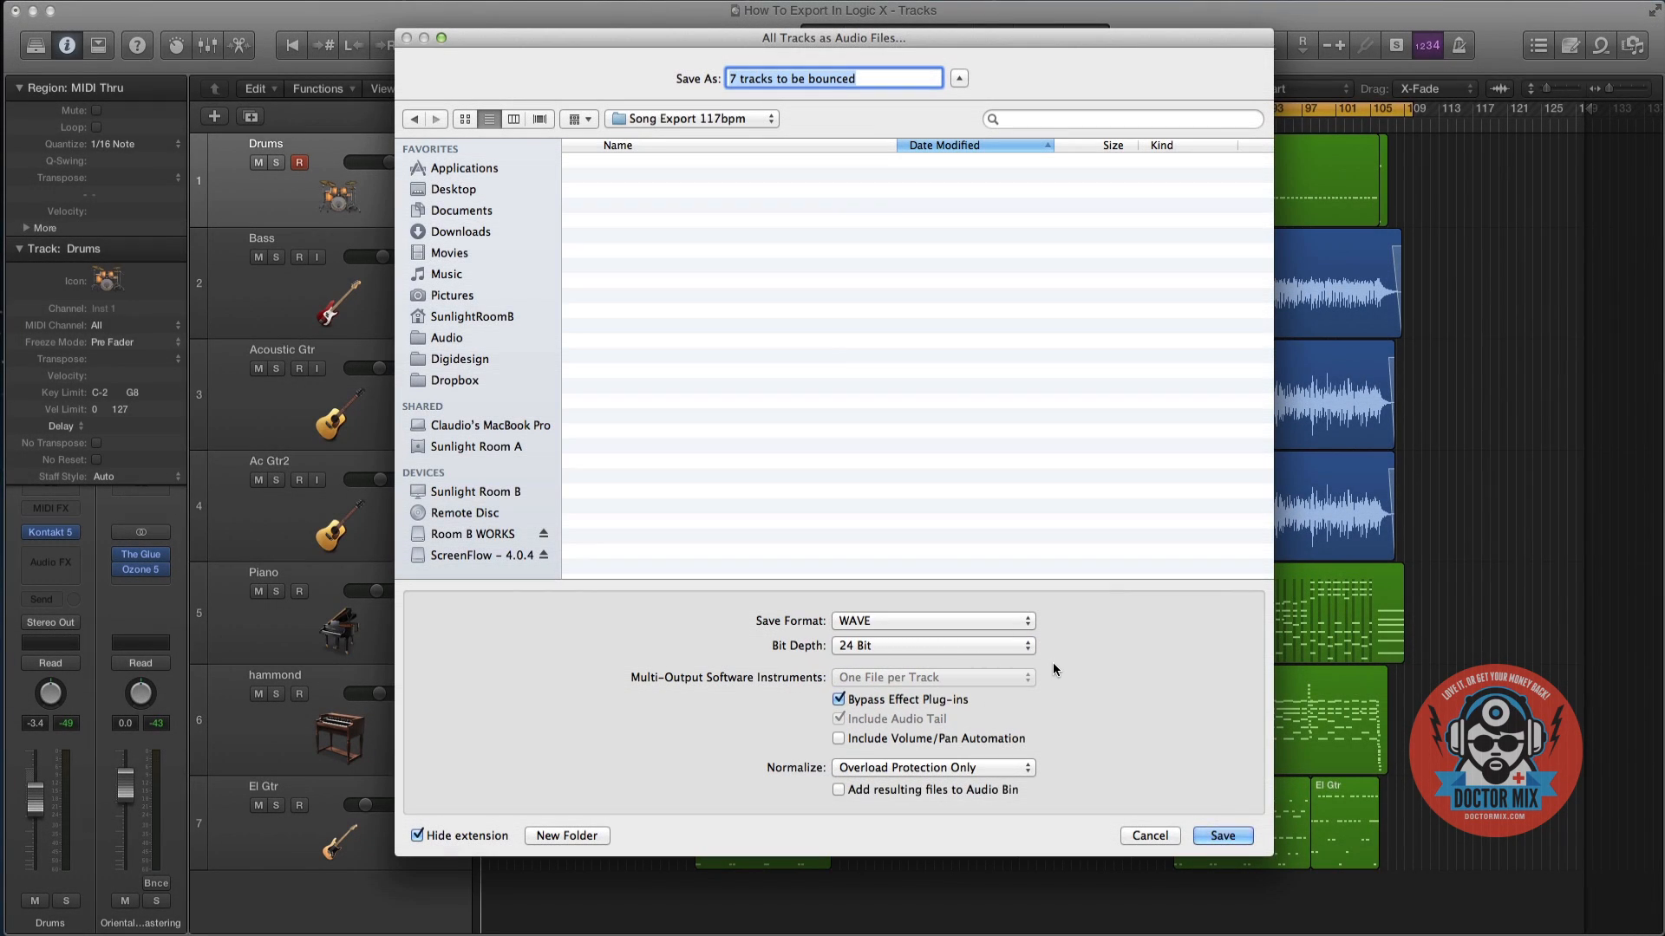
click(838, 698)
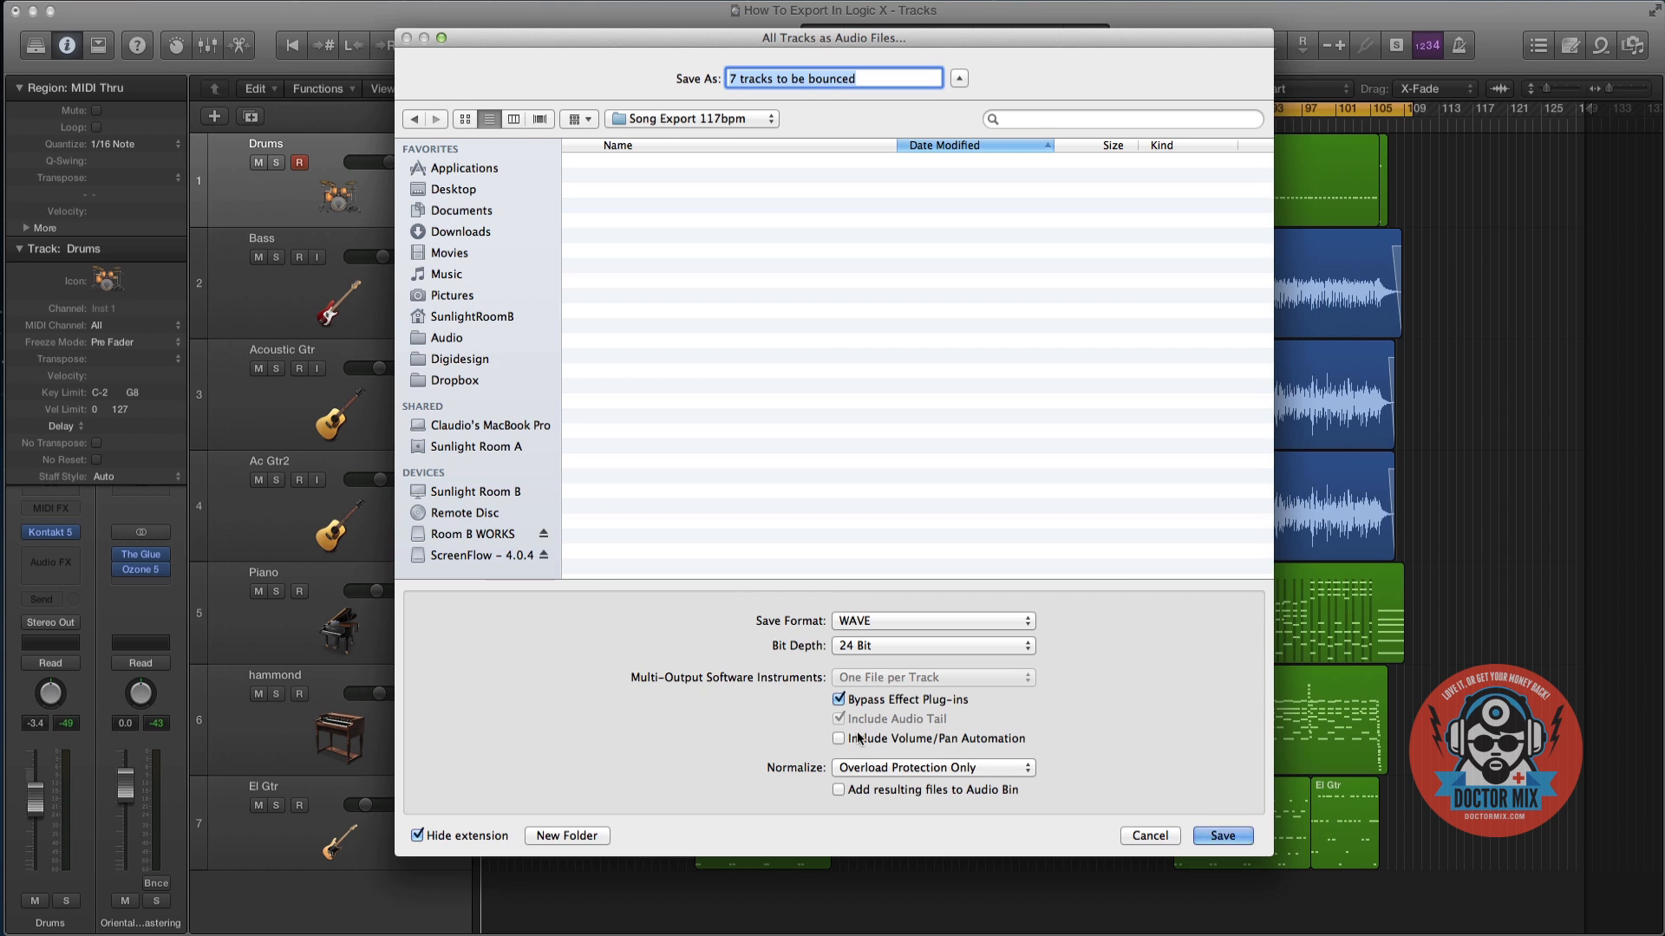
mouse_move(1081, 763)
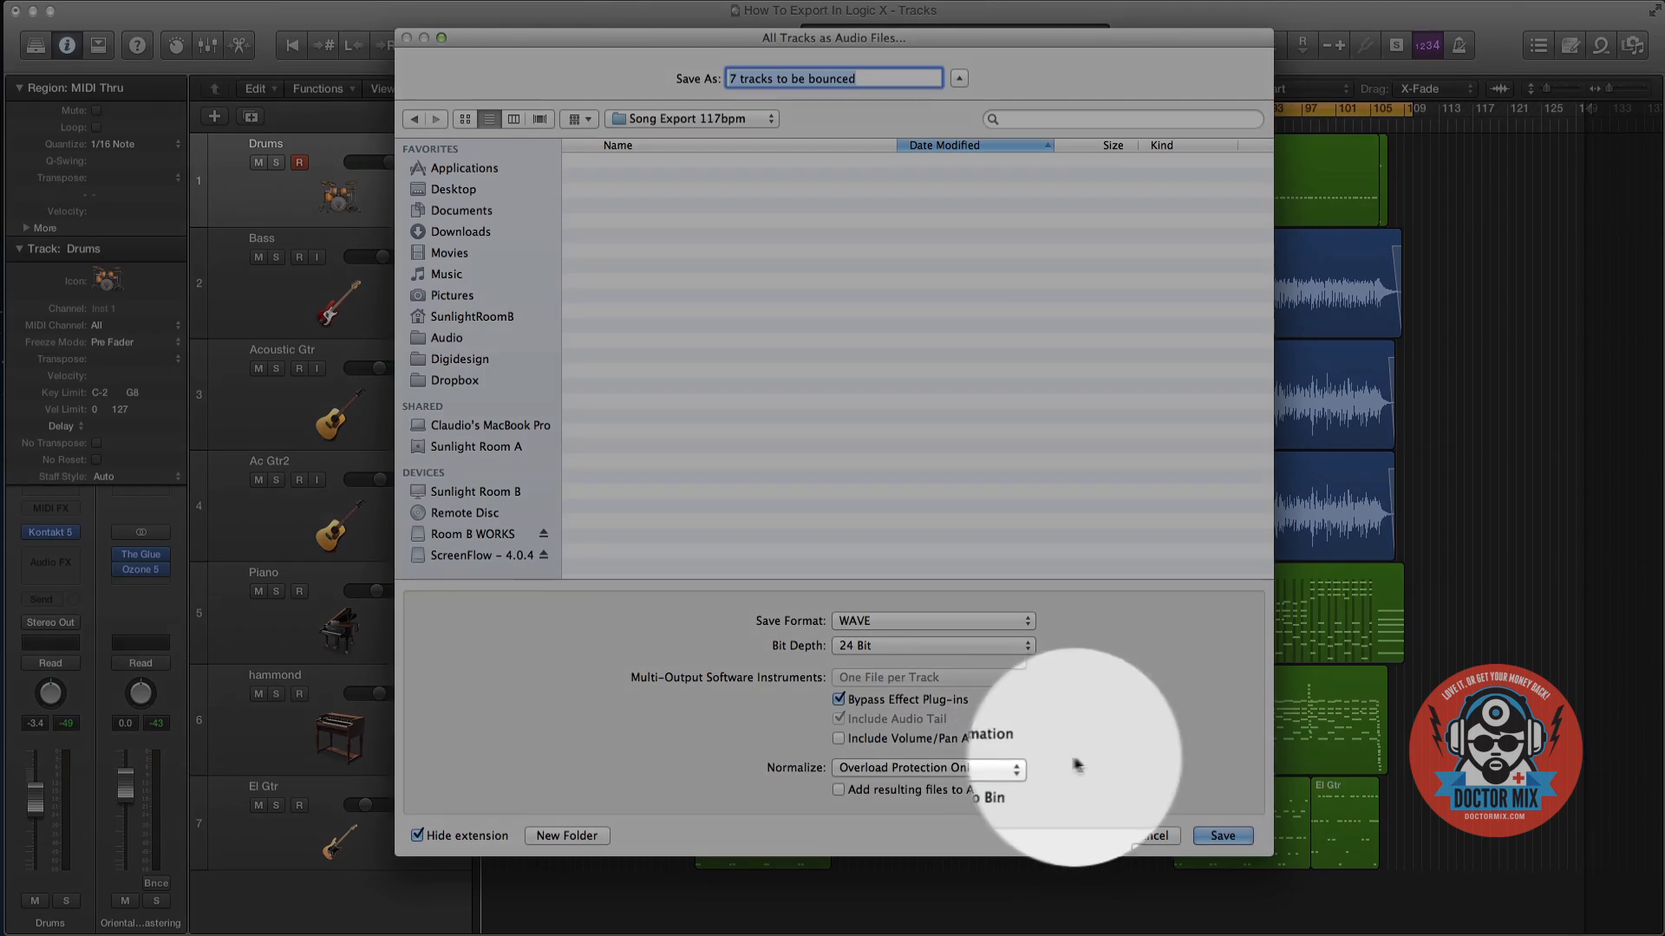
Keep Normalize at Overload Protection Only and cancel out of the export dialog
click(926, 767)
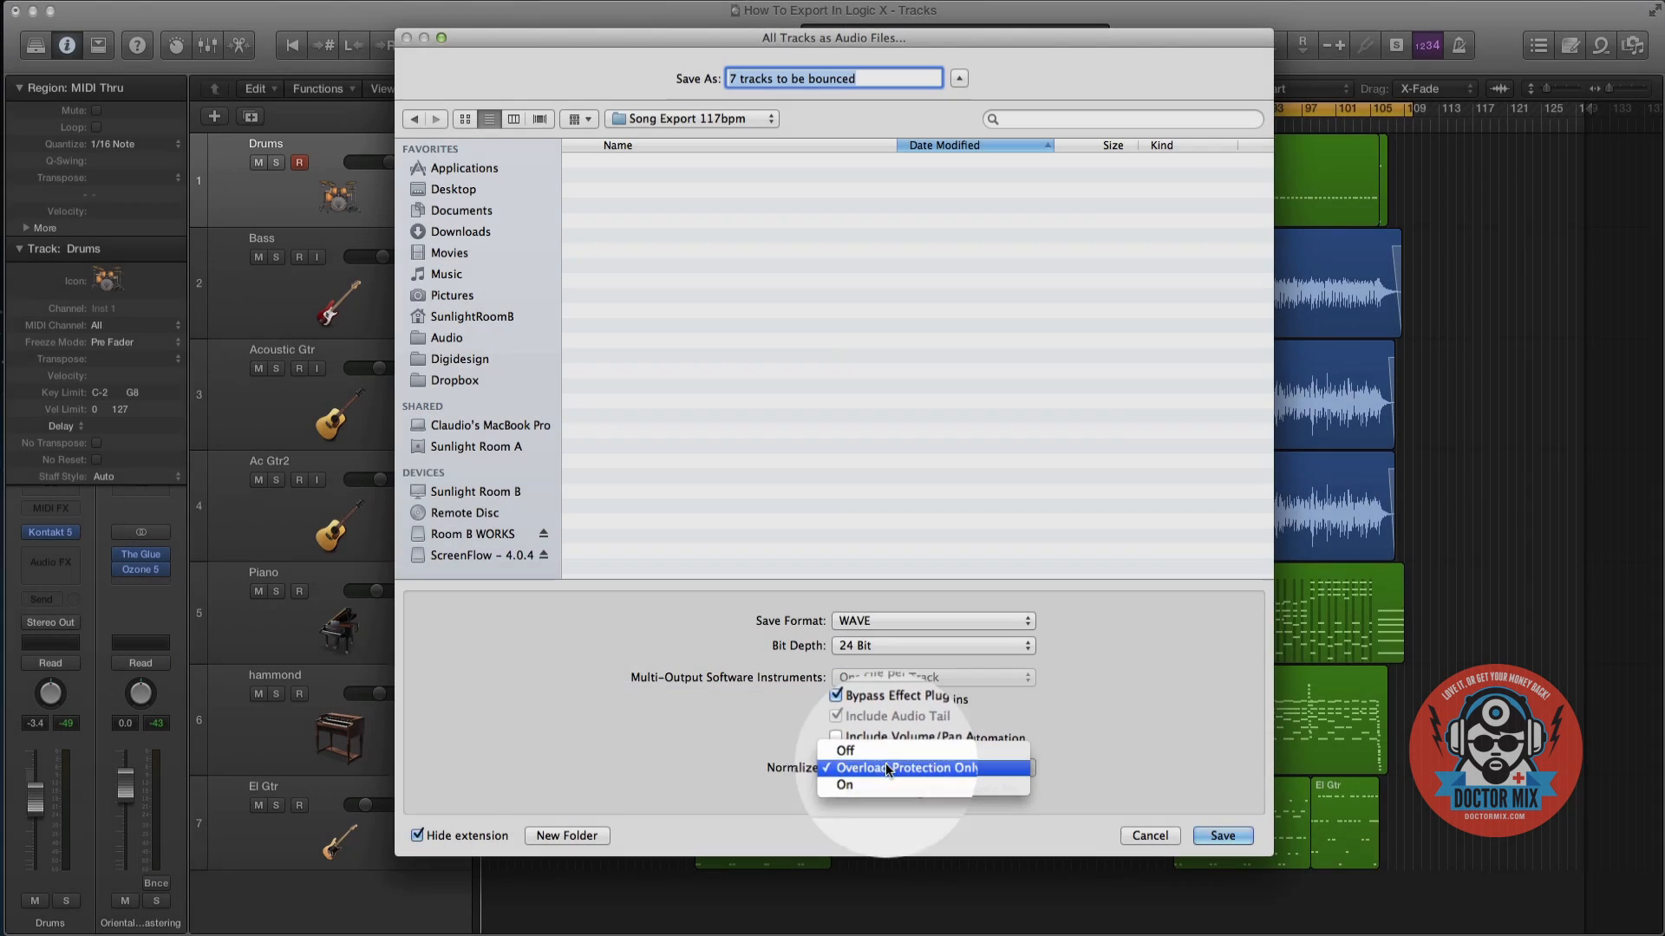
click(906, 768)
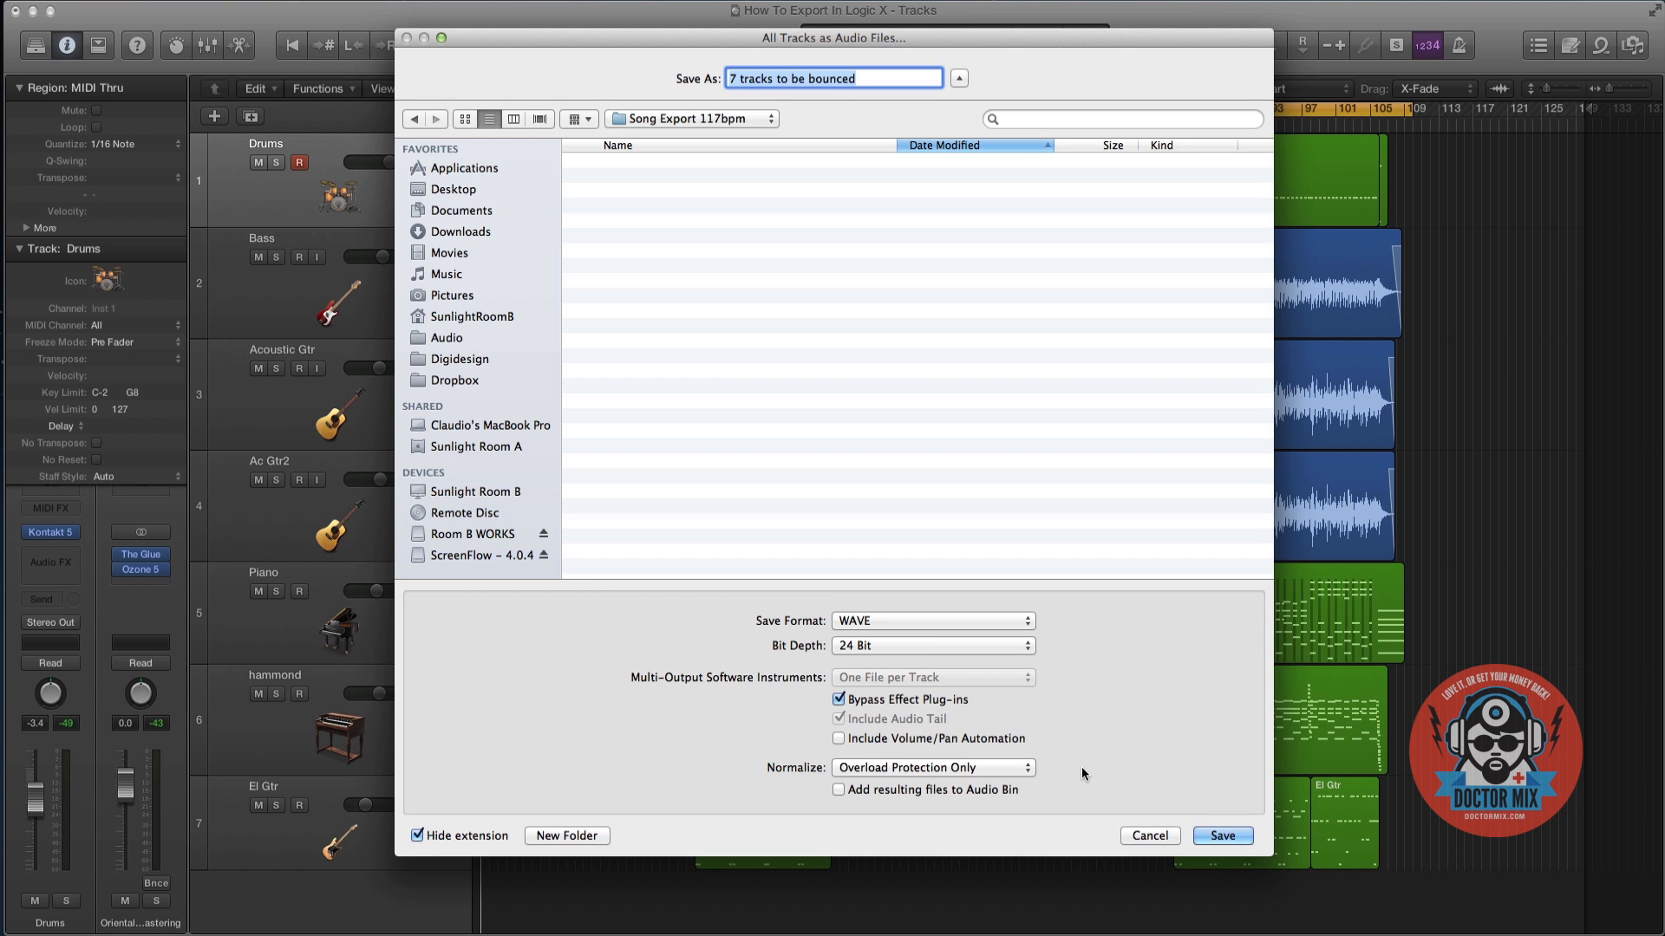
mouse_move(1082, 790)
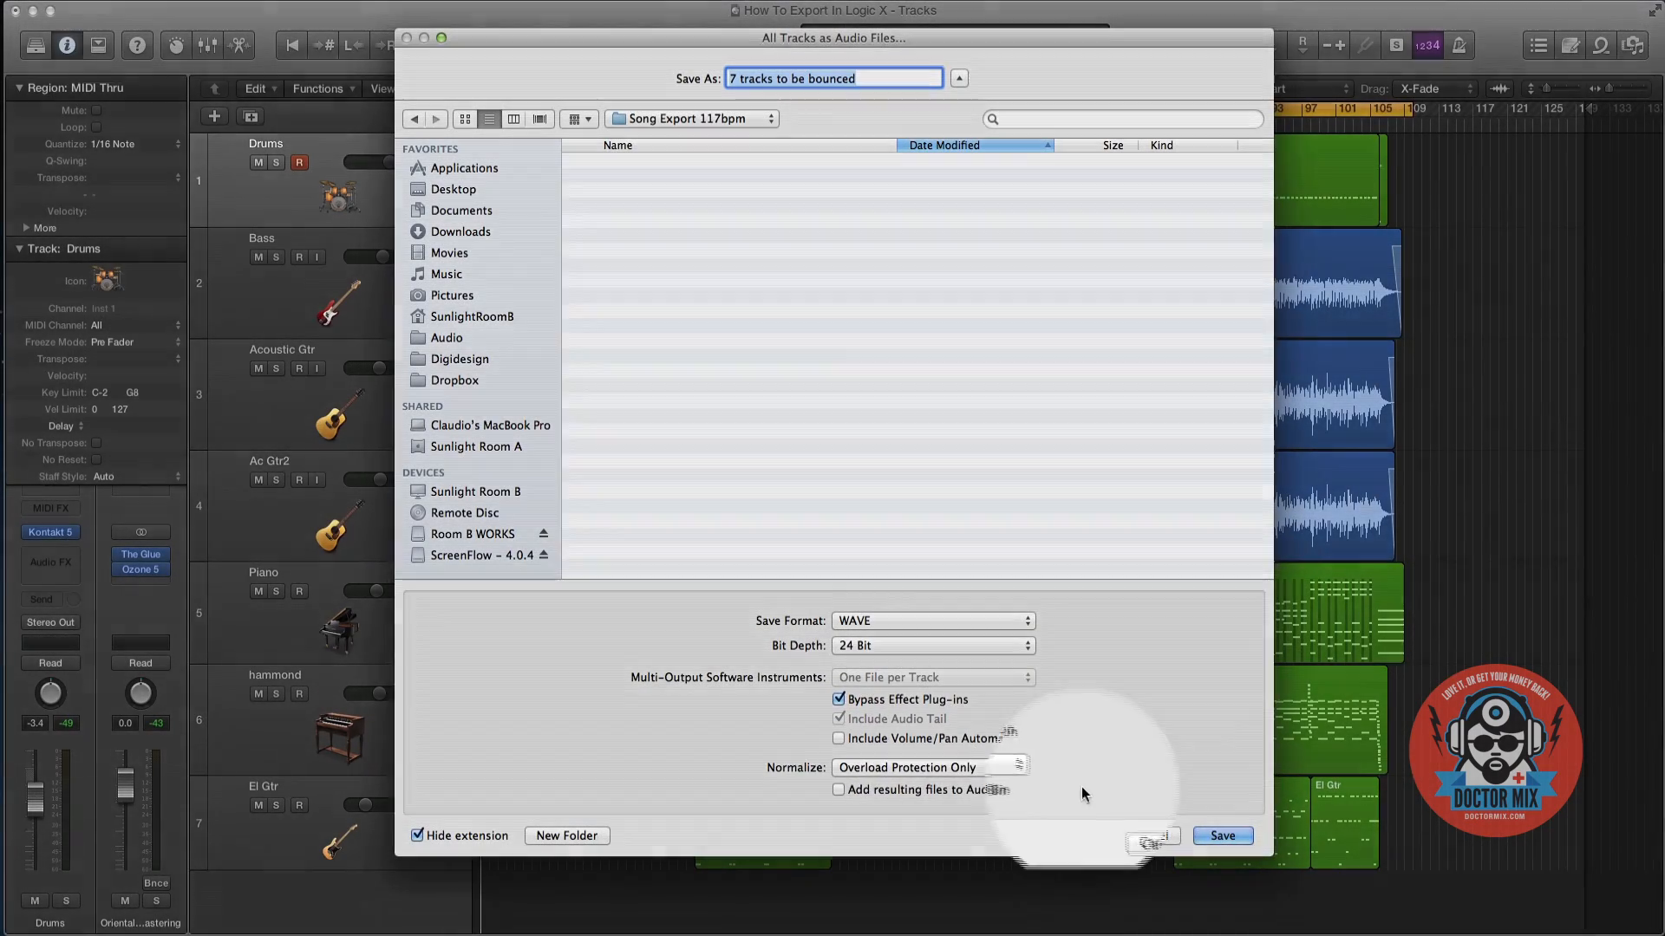
click(1222, 836)
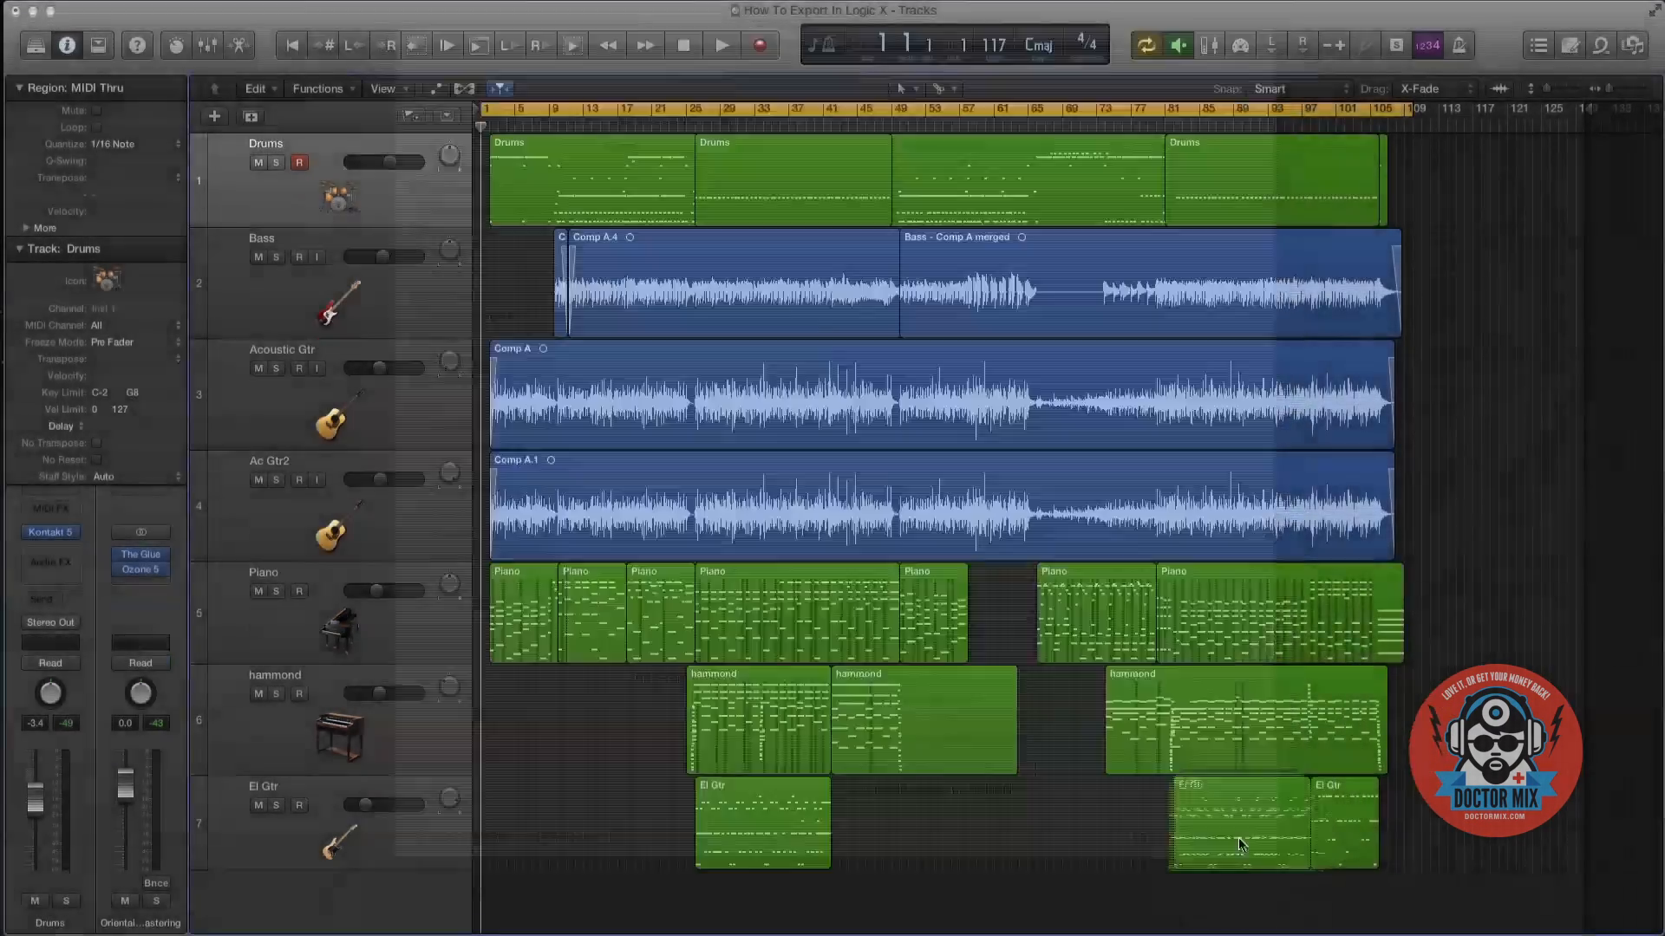